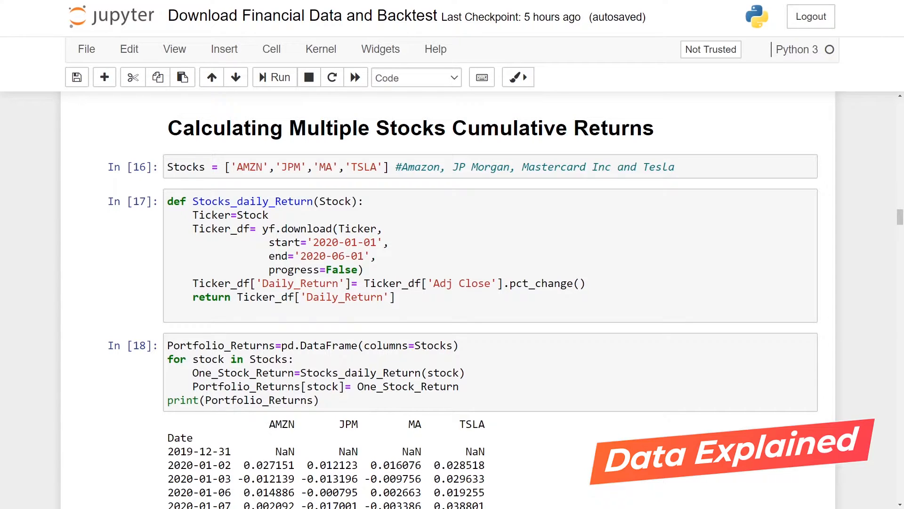
mouse_move(667, 141)
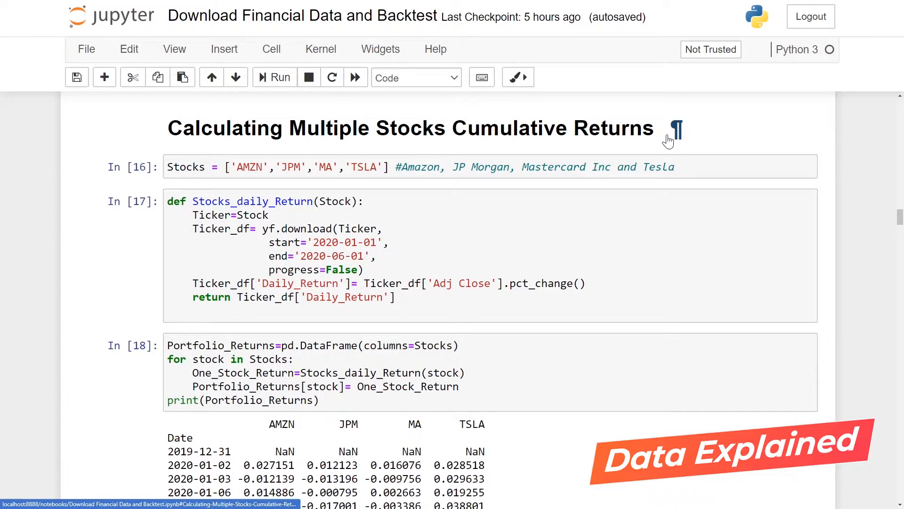
mouse_move(565, 101)
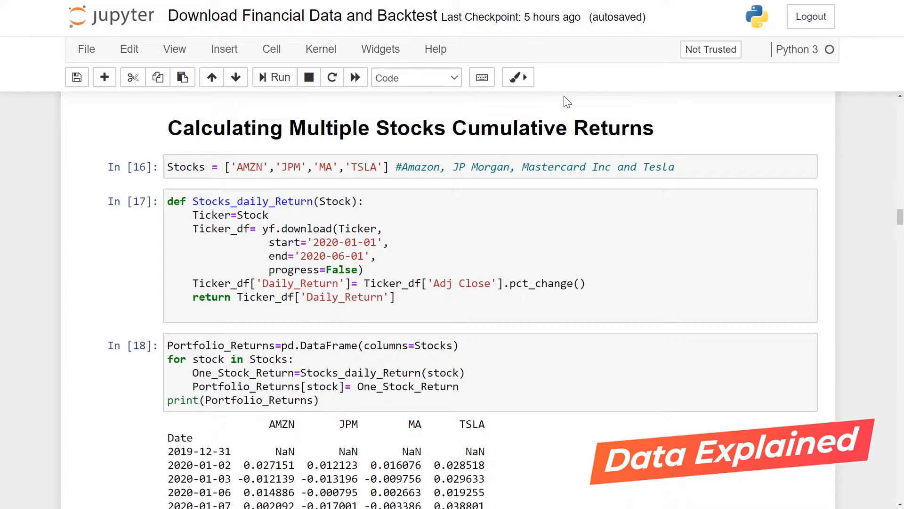
mouse_move(693, 155)
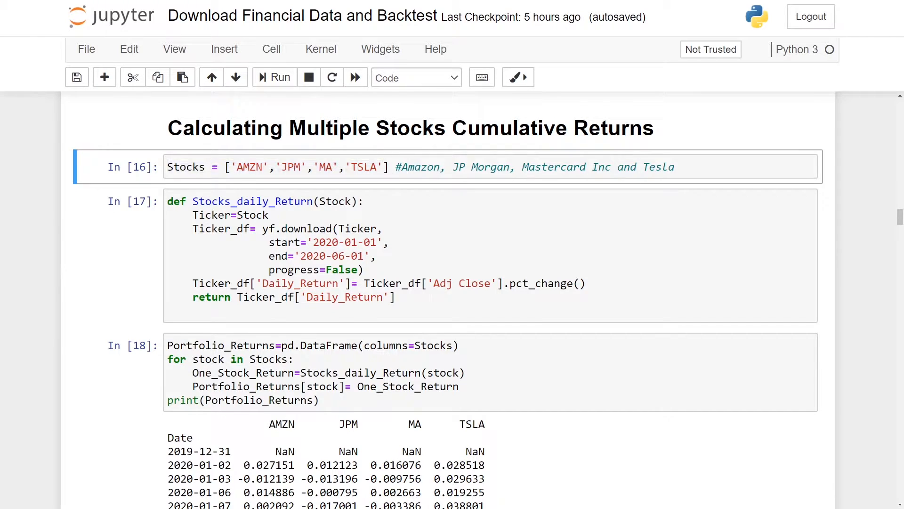
scroll("up", 3)
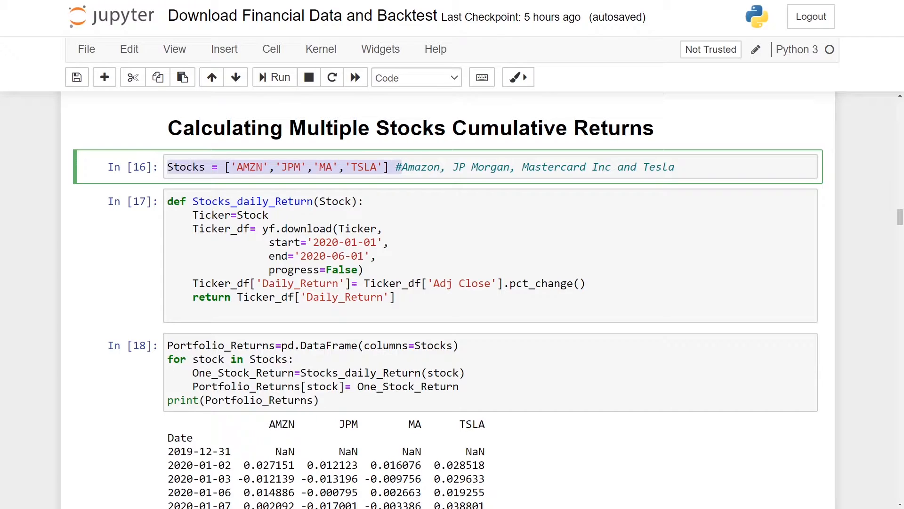
left_click(669, 167)
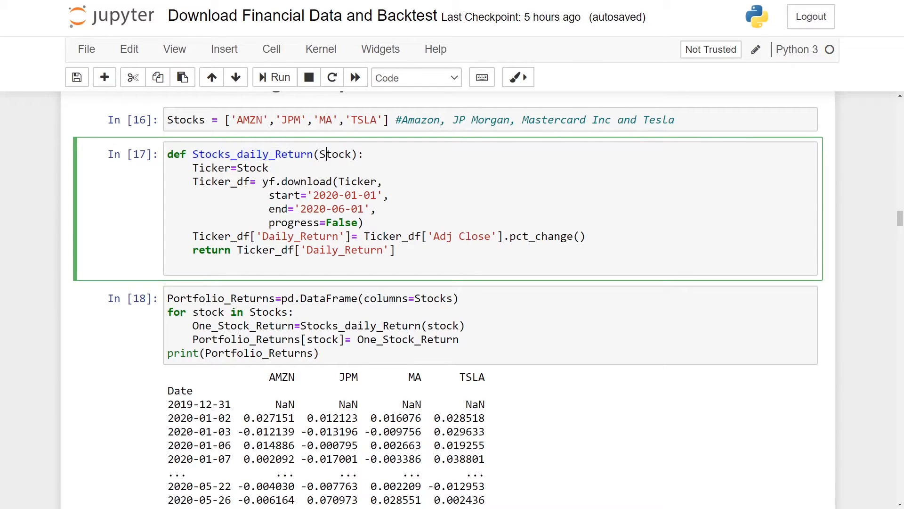
double_click(337, 154)
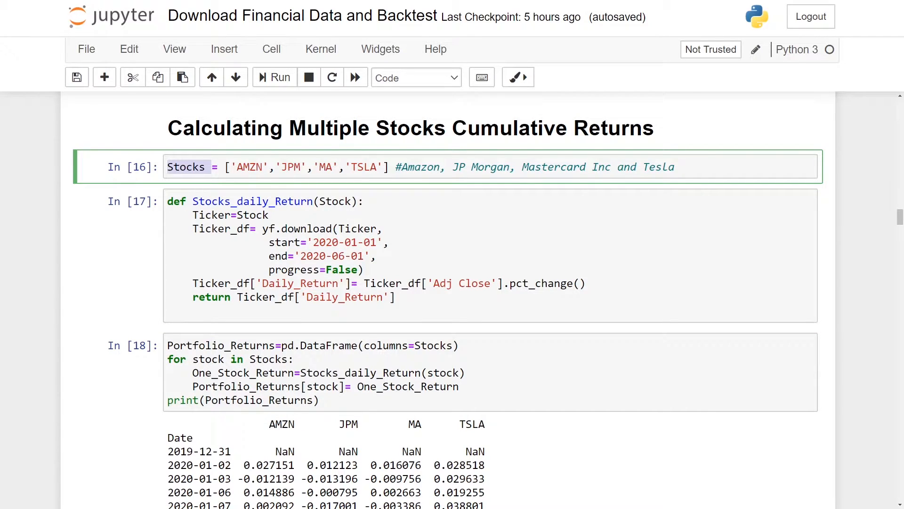
left_click(403, 253)
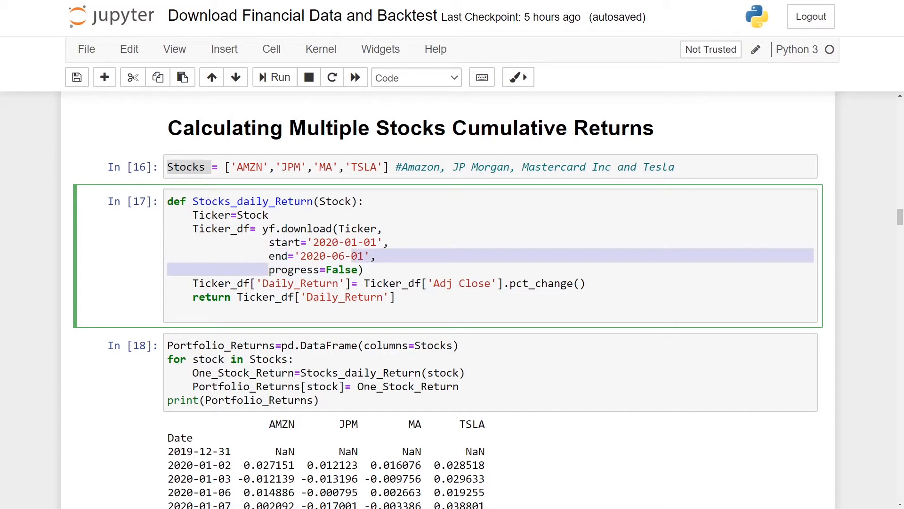
left_click(365, 269)
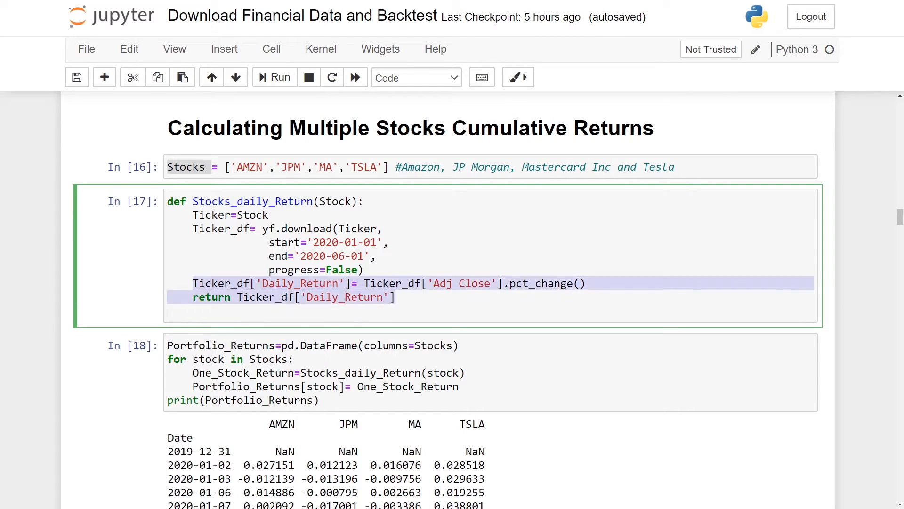
left_click(396, 297)
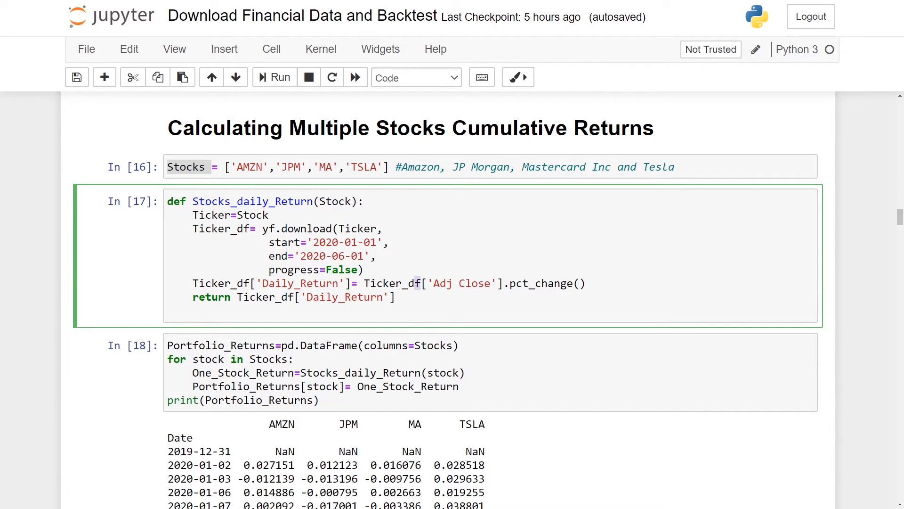
double_click(464, 283)
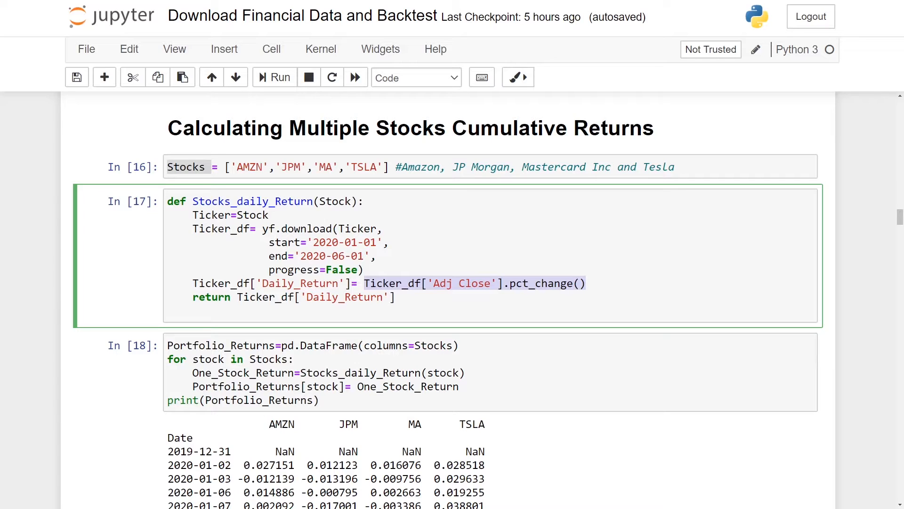
left_click(367, 283)
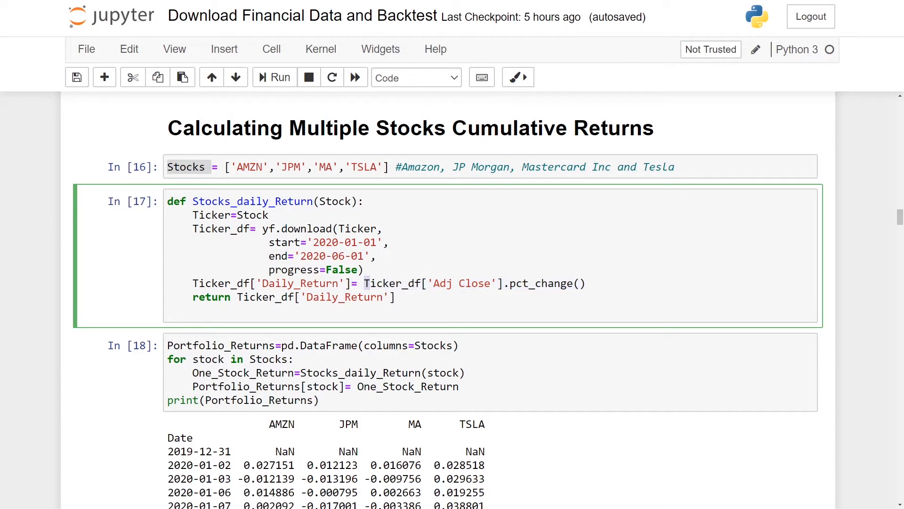
left_click(396, 297)
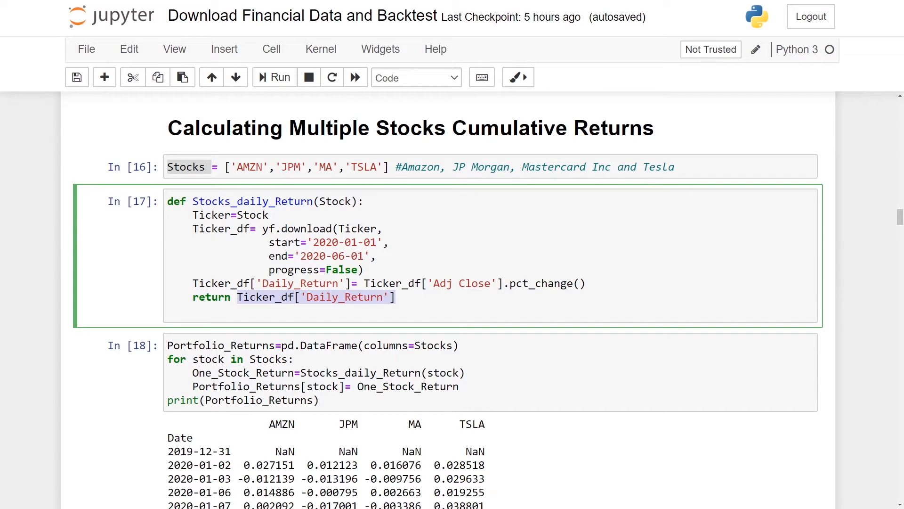
scroll("down", 3)
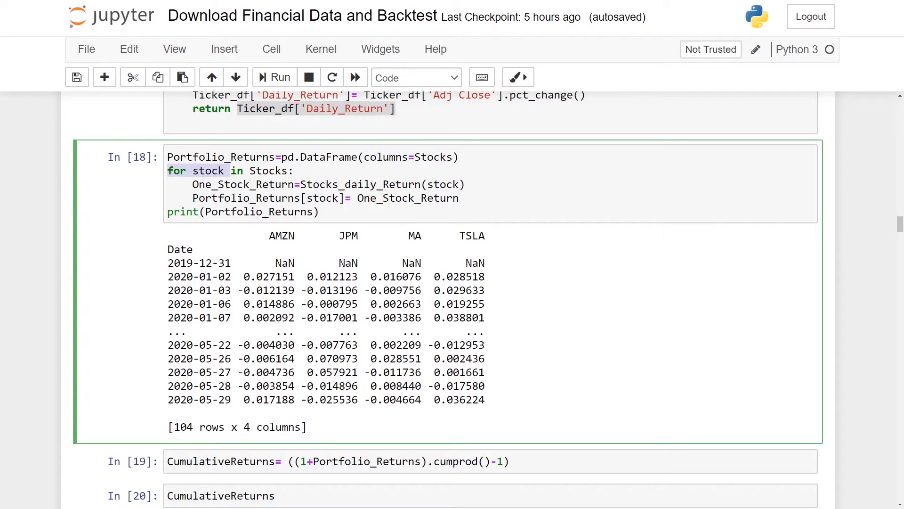
scroll("up", 3)
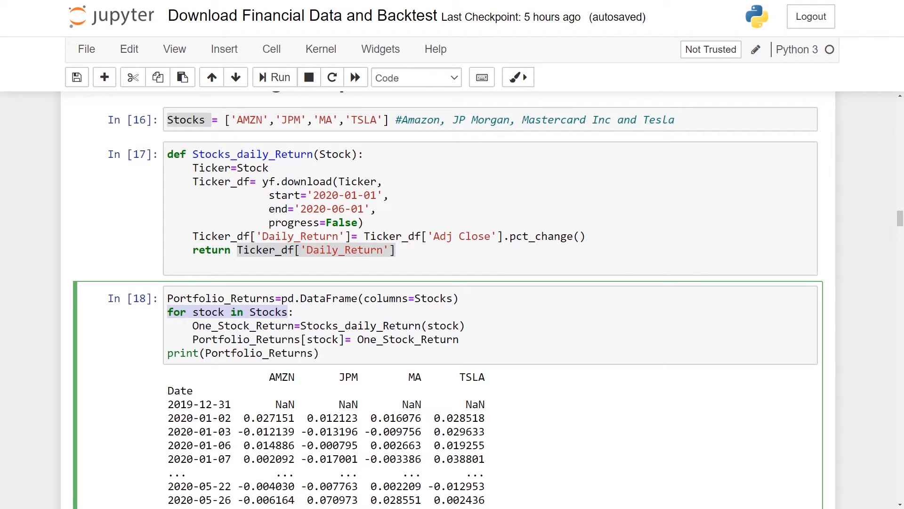
left_click(403, 119)
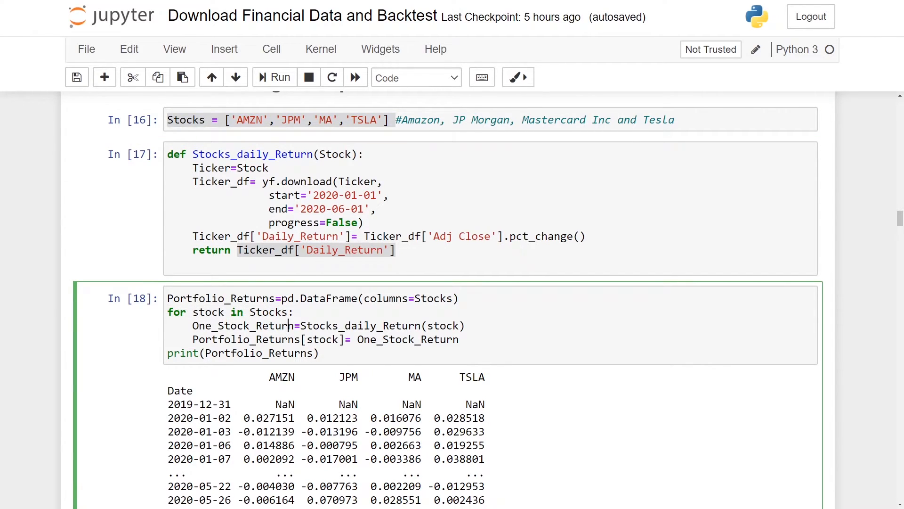
scroll("down", 3)
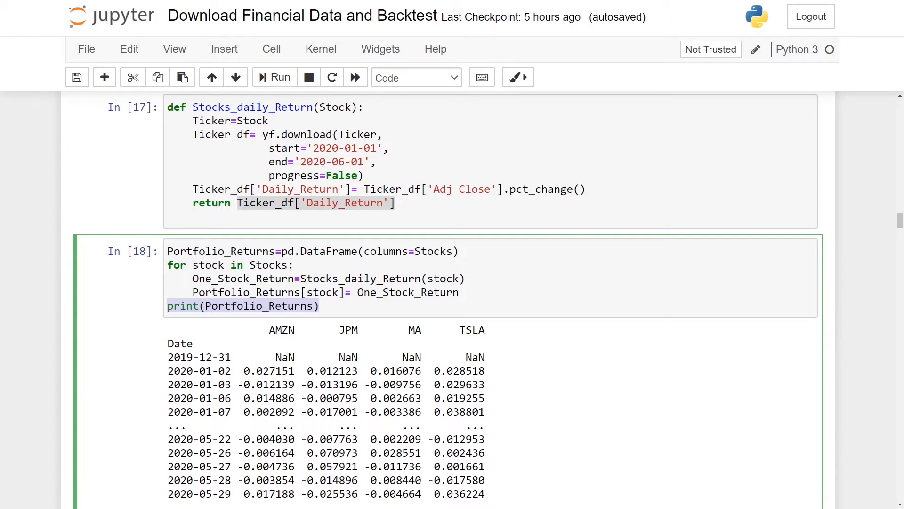
scroll("down", 3)
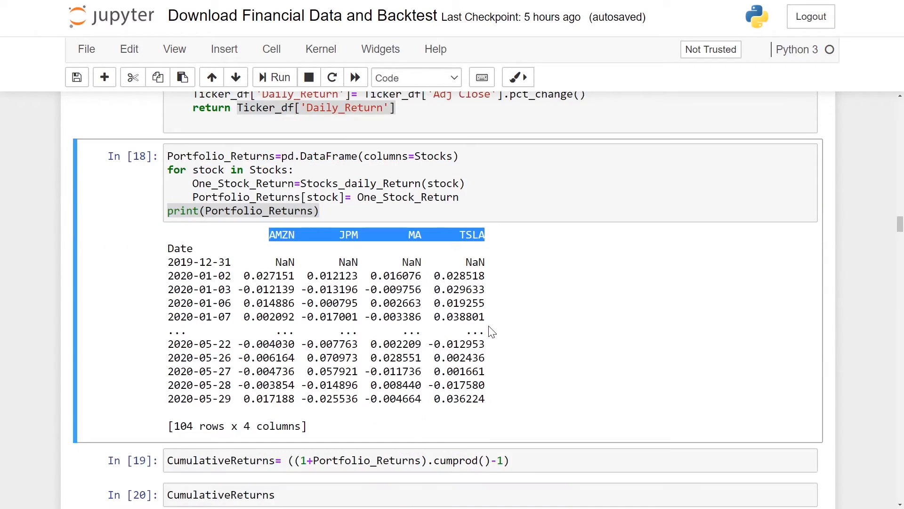
scroll("down", 3)
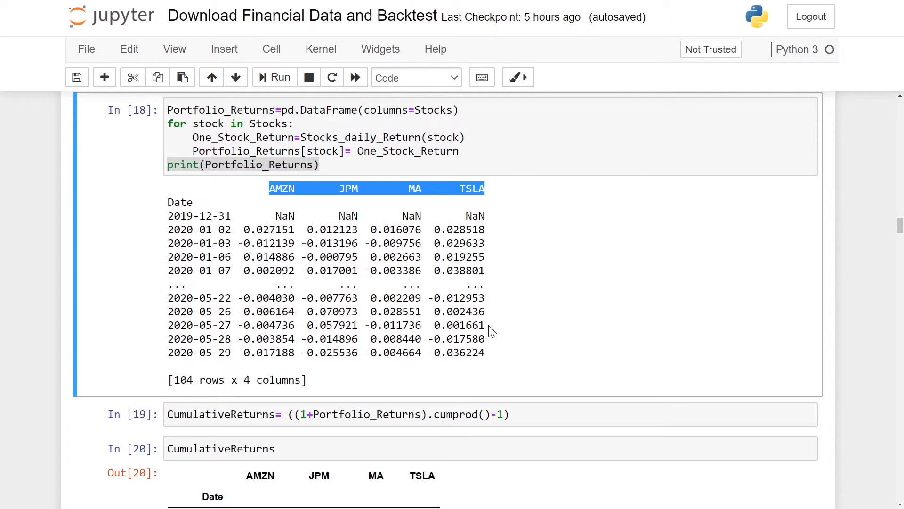
scroll("down", 3)
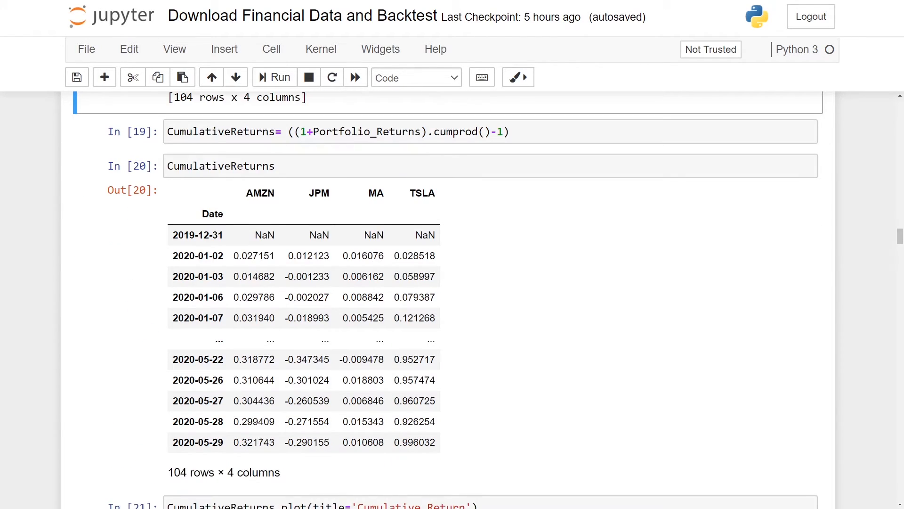
left_click(337, 131)
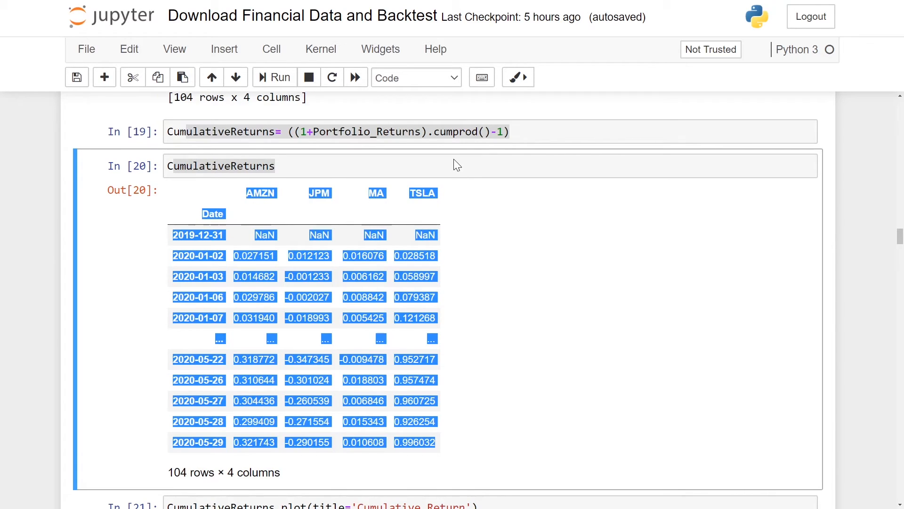
scroll("down", 3)
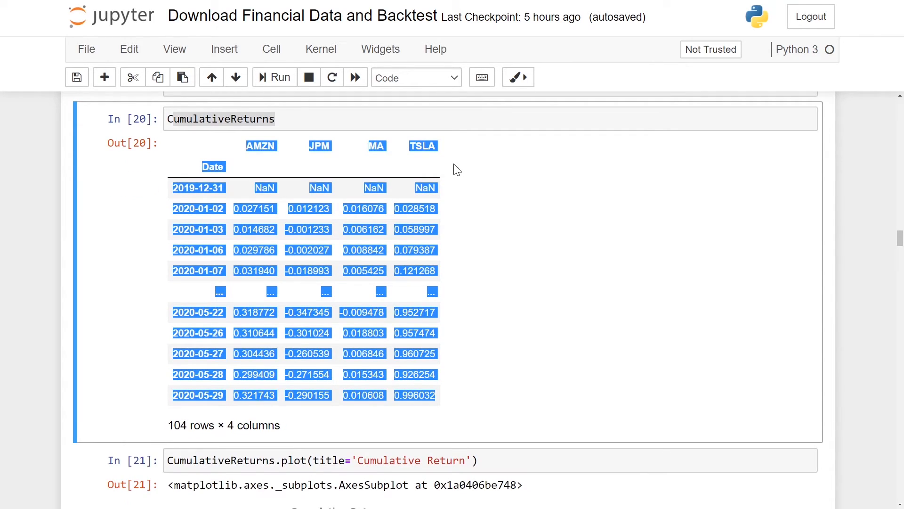
scroll("up", 3)
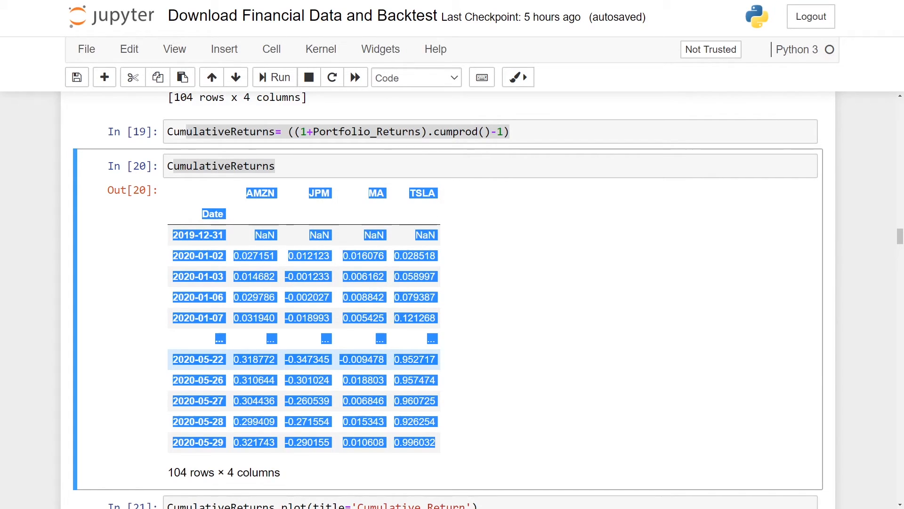
scroll("down", 3)
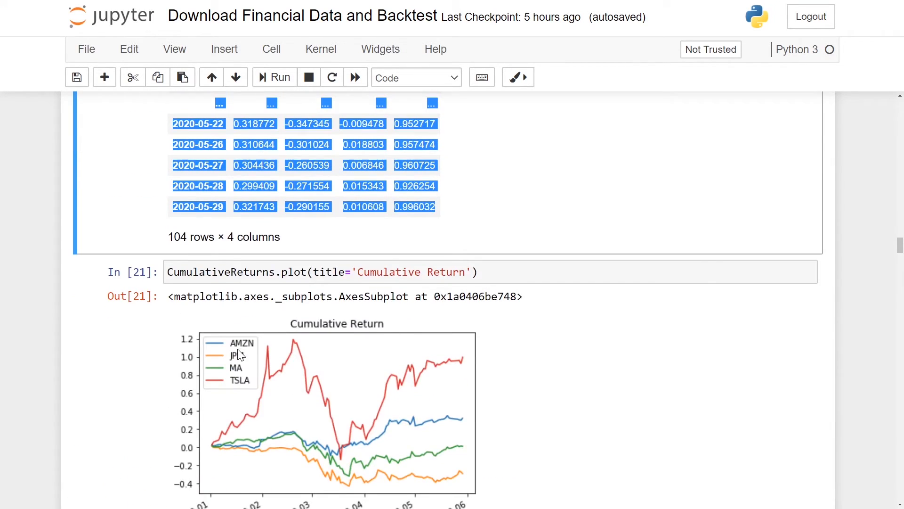
scroll("down", 3)
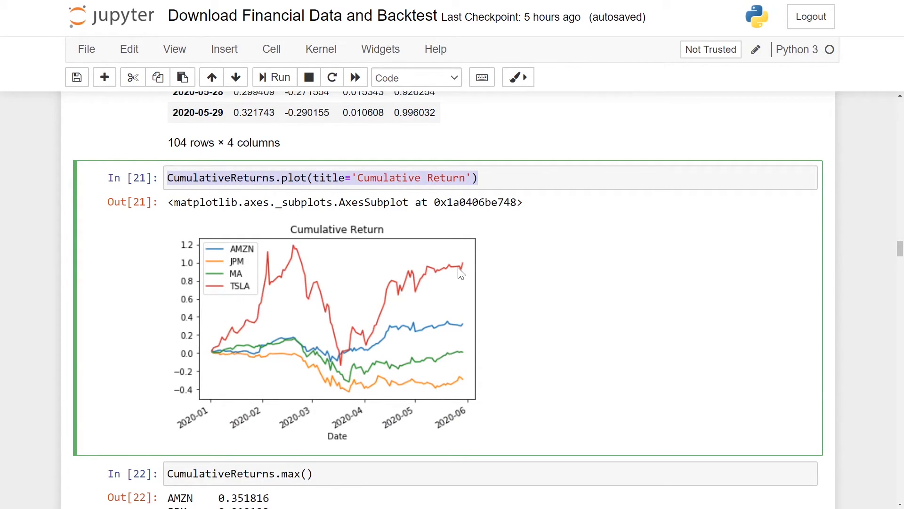
mouse_move(242, 249)
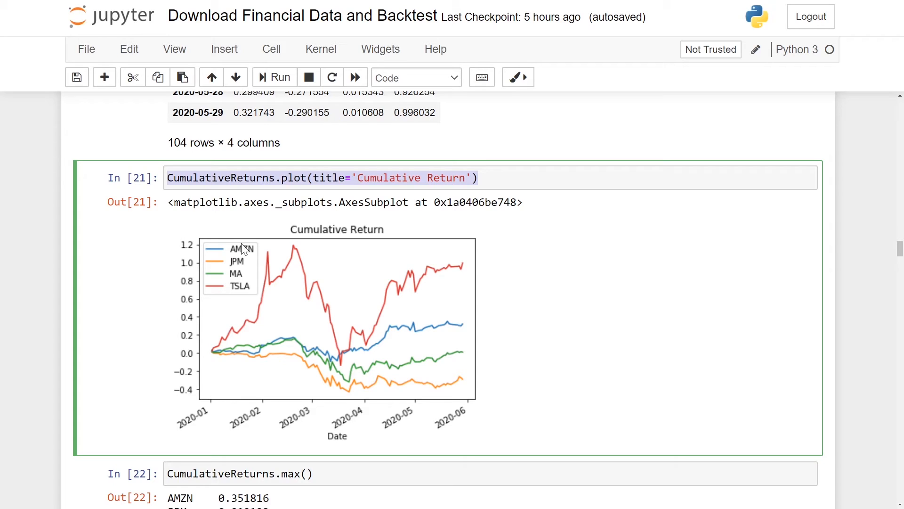
scroll("down", 3)
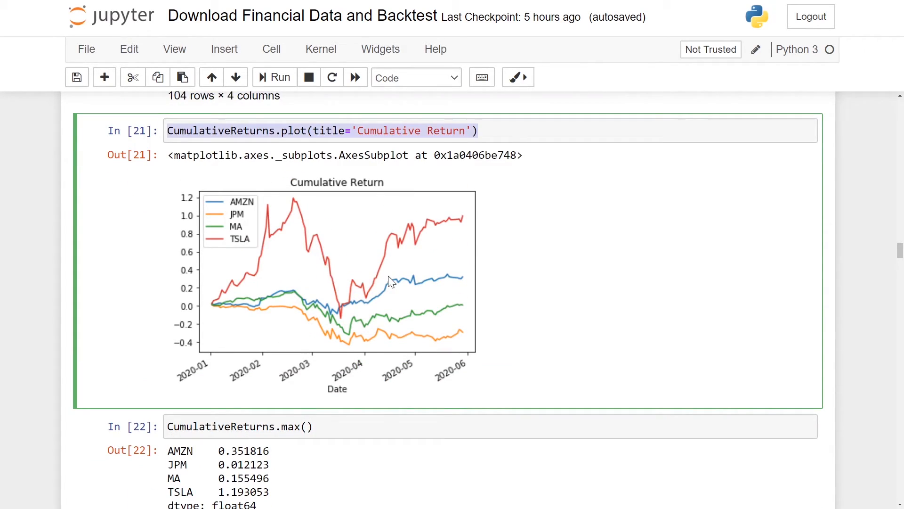
mouse_move(326, 313)
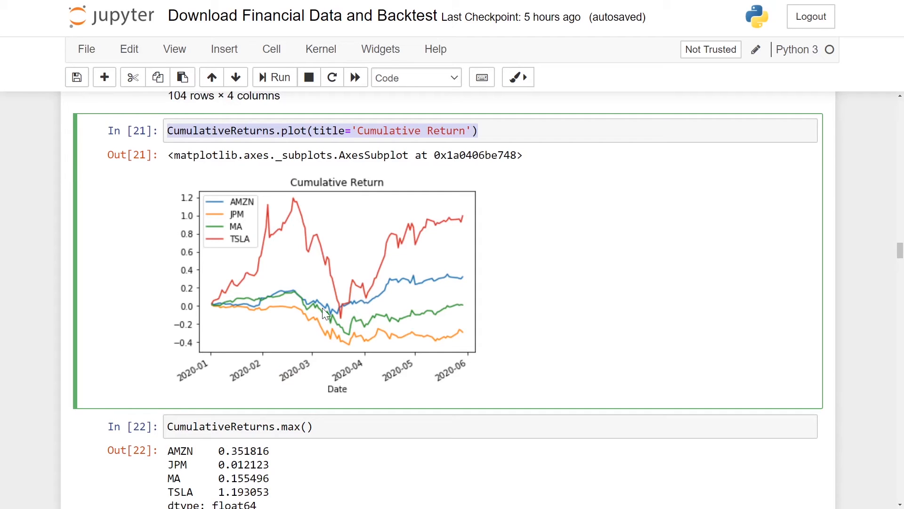
mouse_move(213, 307)
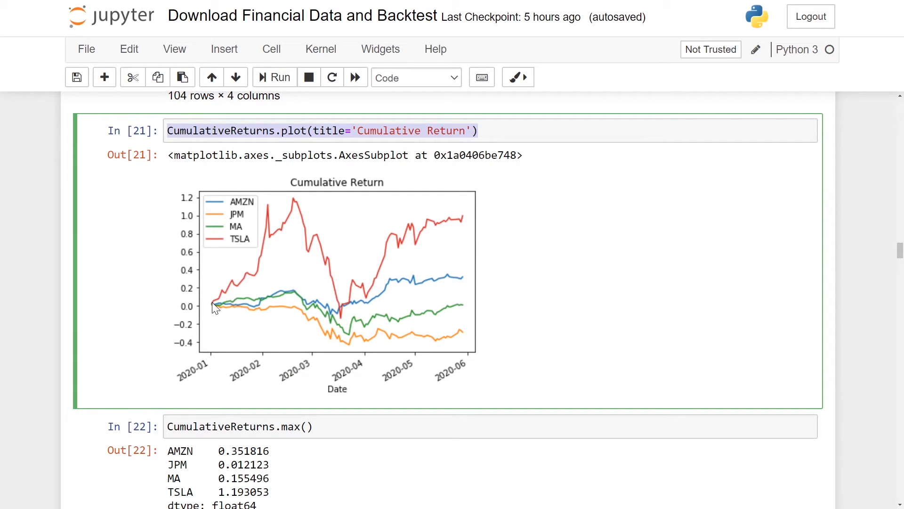
mouse_move(212, 379)
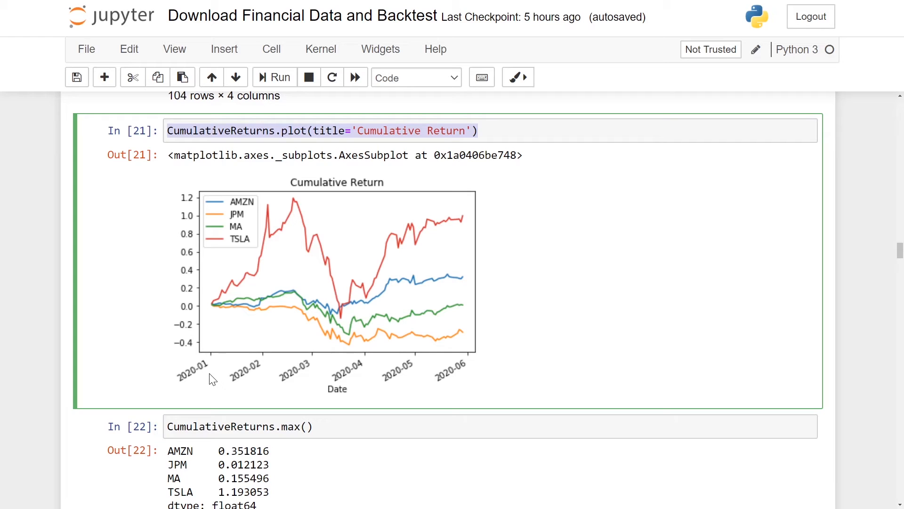
mouse_move(475, 368)
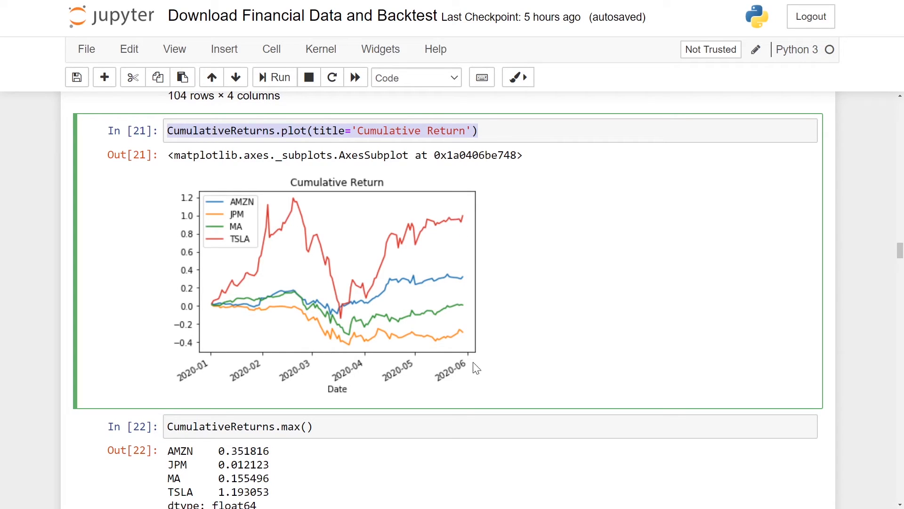
mouse_move(426, 346)
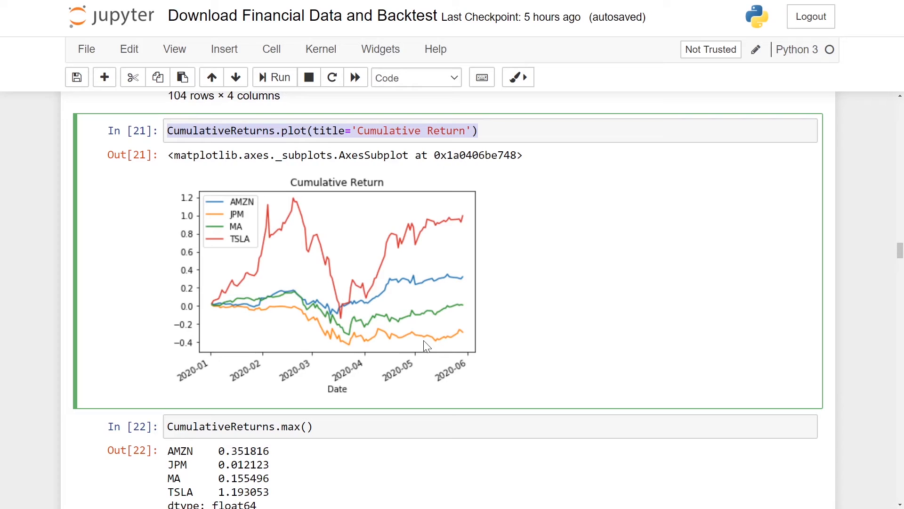
mouse_move(418, 349)
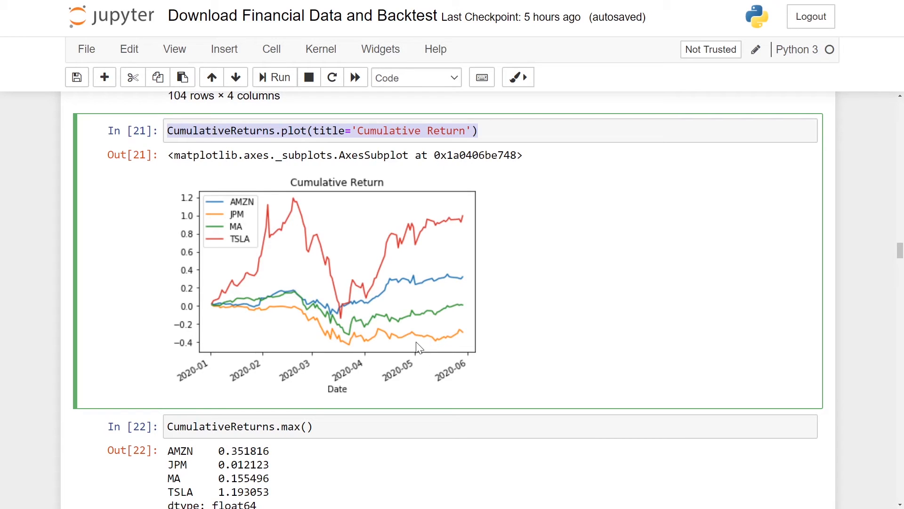
mouse_move(467, 225)
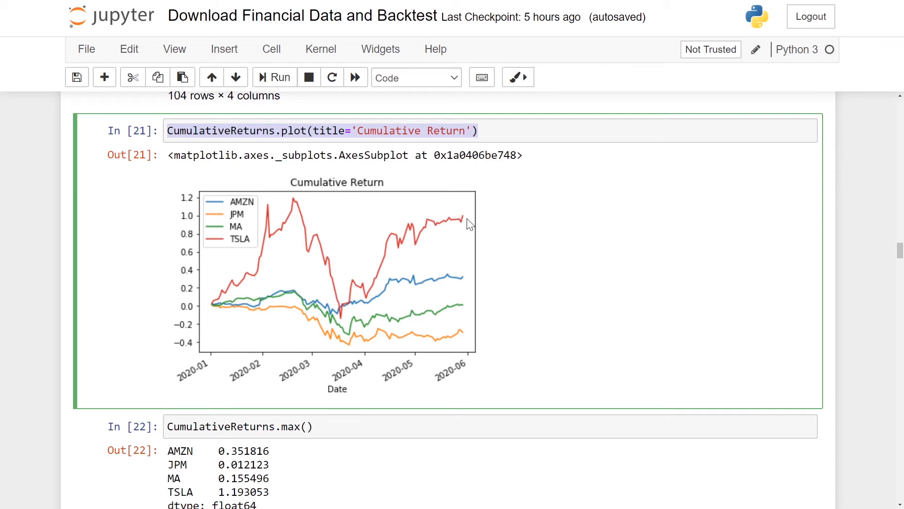
scroll("down", 3)
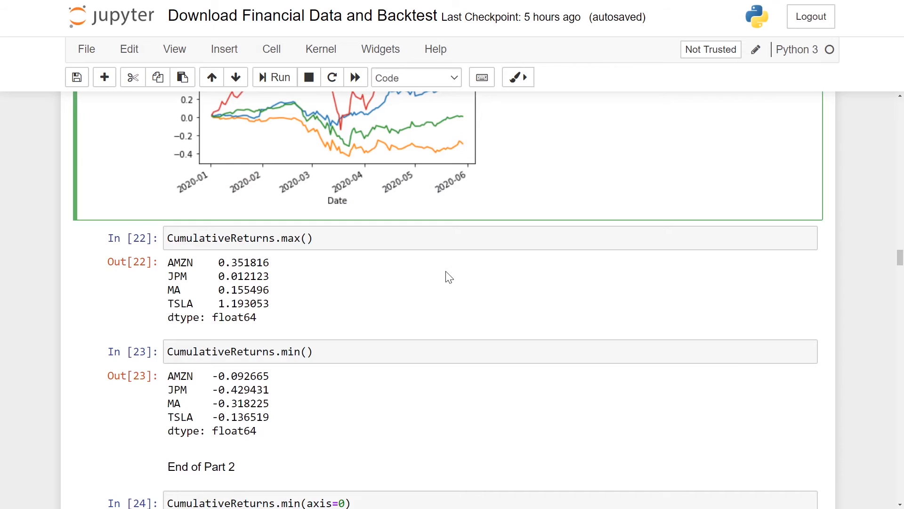
scroll("down", 3)
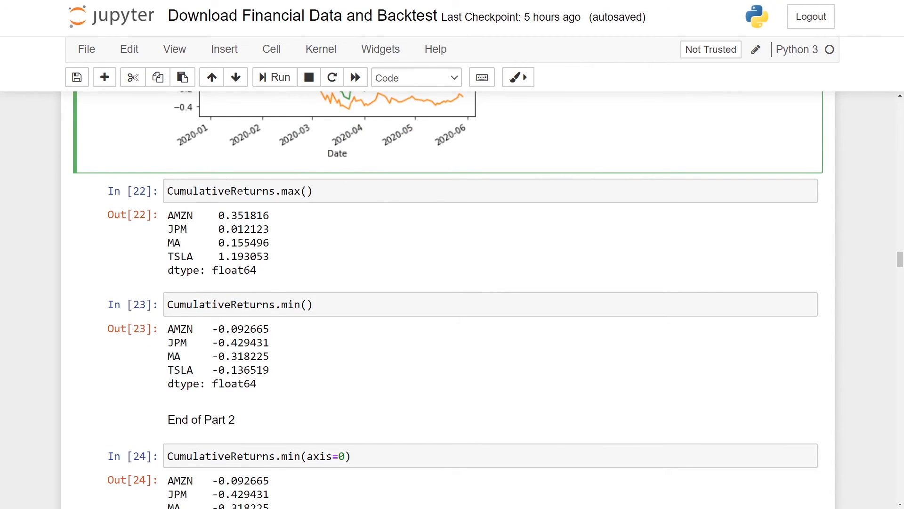
left_click(239, 190)
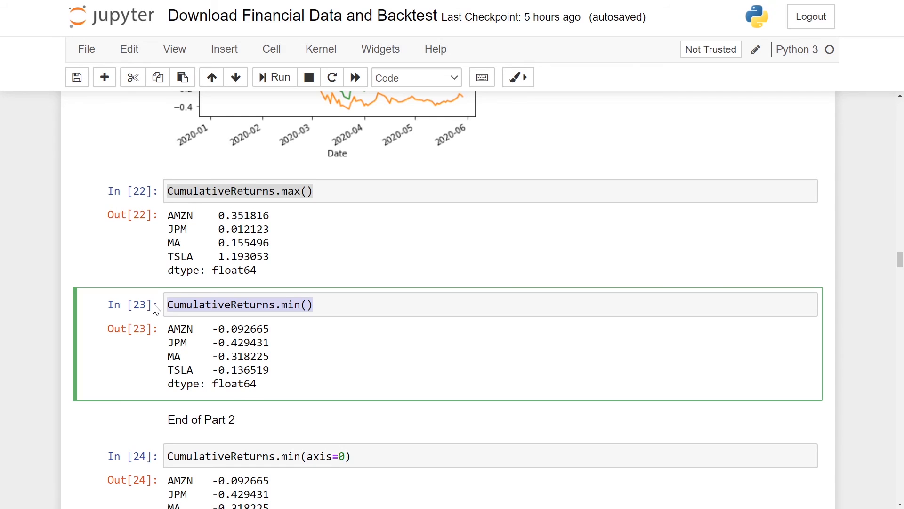
mouse_move(203, 159)
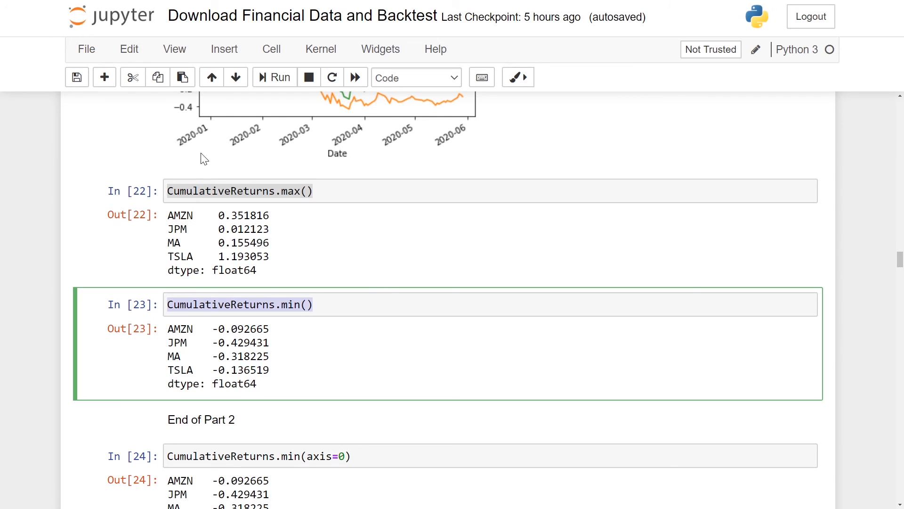